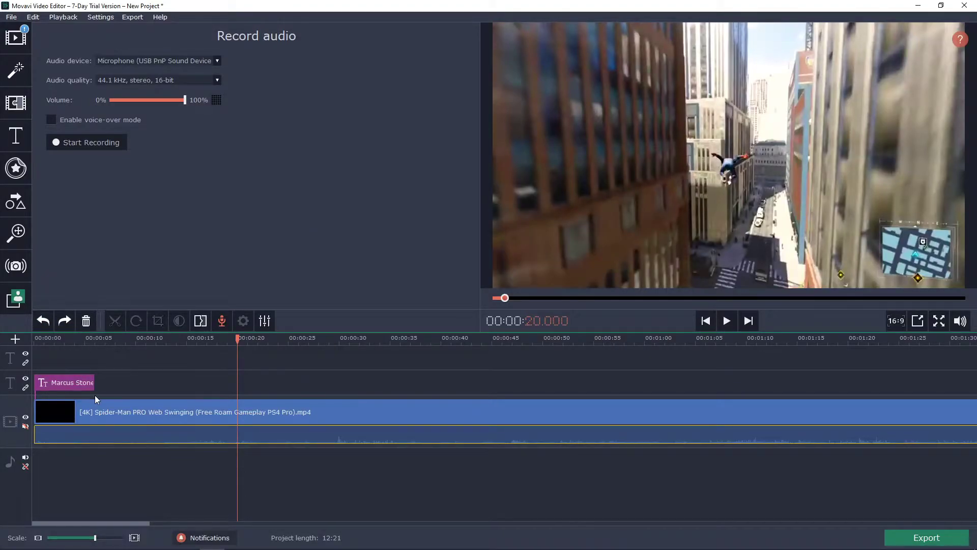
# - Jump the playhead to about 4.7 seconds, where the Marcus Stone title appears
pyautogui.click(64, 382)
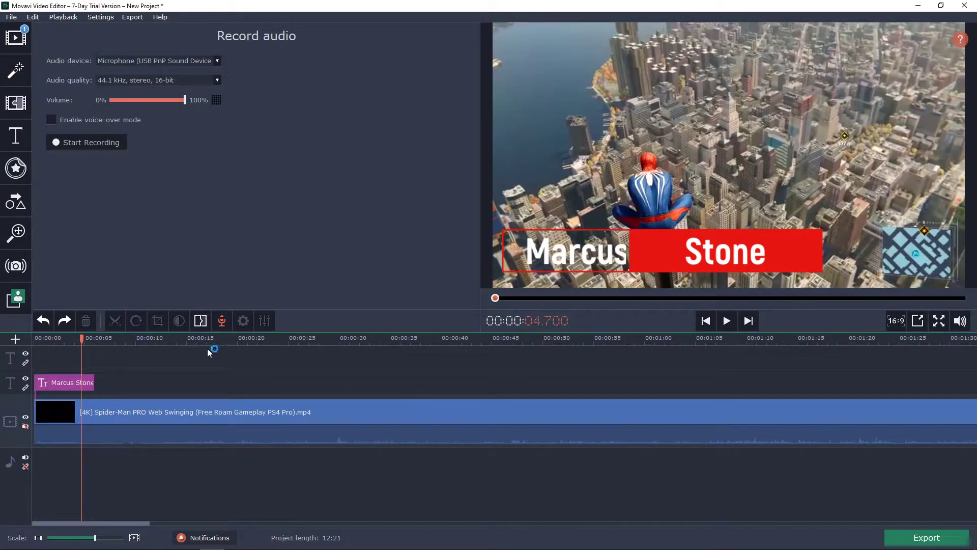
pyautogui.moveTo(102, 309)
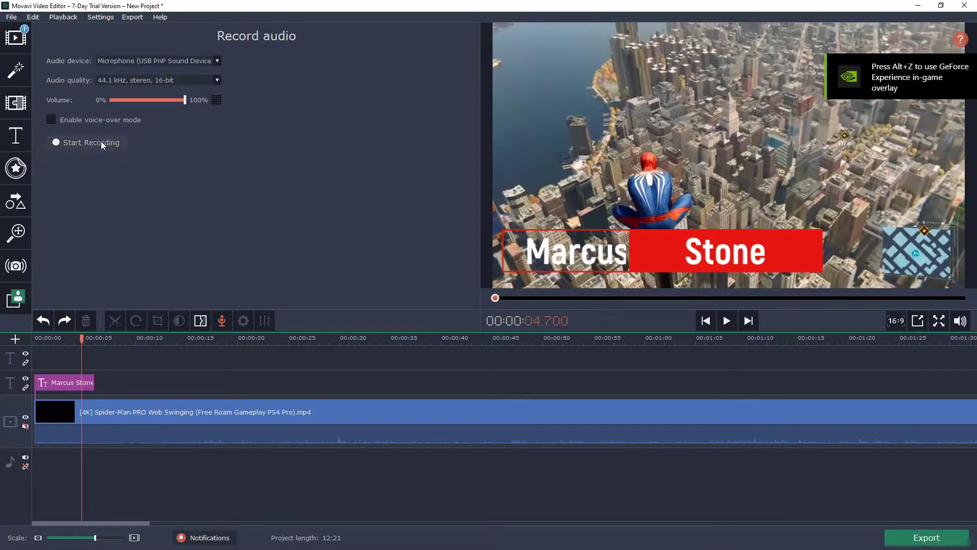
# - Record a microphone clip (Rec-1-2019.12.02-12.11.54.wav) onto the audio track from about 4.7 seconds
pyautogui.click(88, 143)
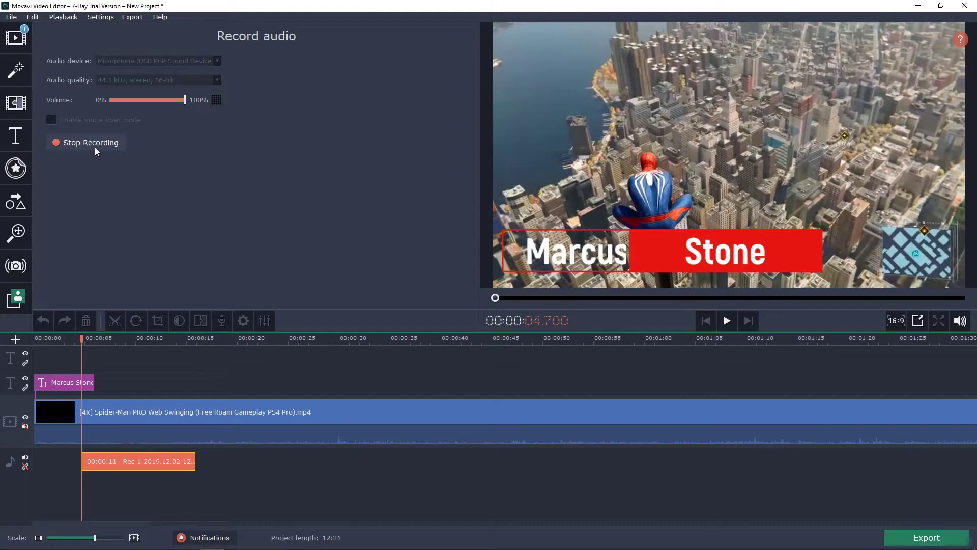
pyautogui.click(85, 143)
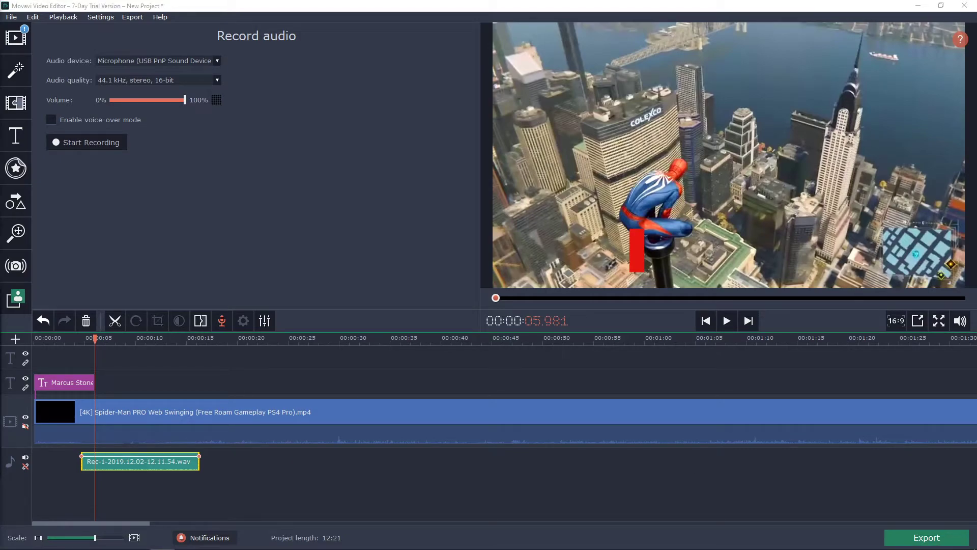
# - Deselect the recorded clip and enable voice-over mode in the audio recorder
pyautogui.click(893, 539)
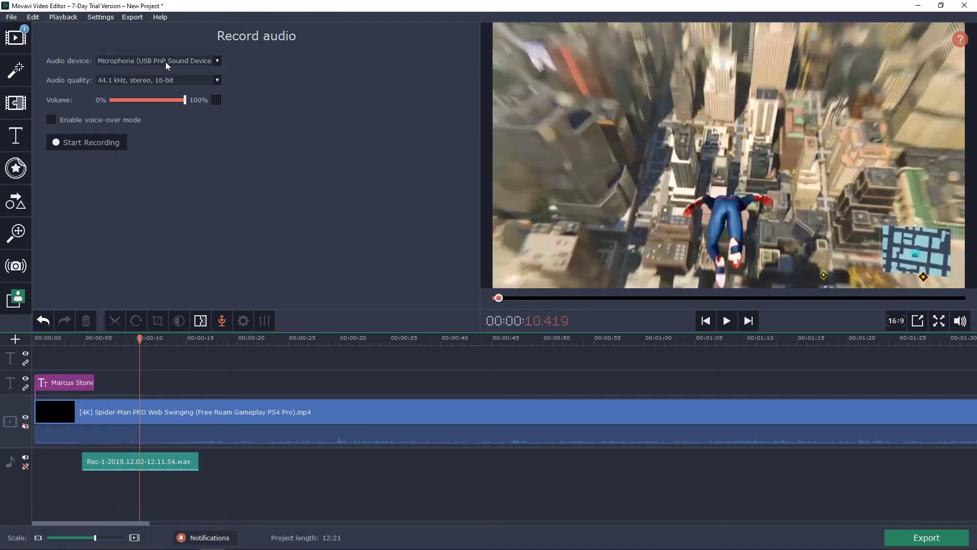
pyautogui.click(52, 119)
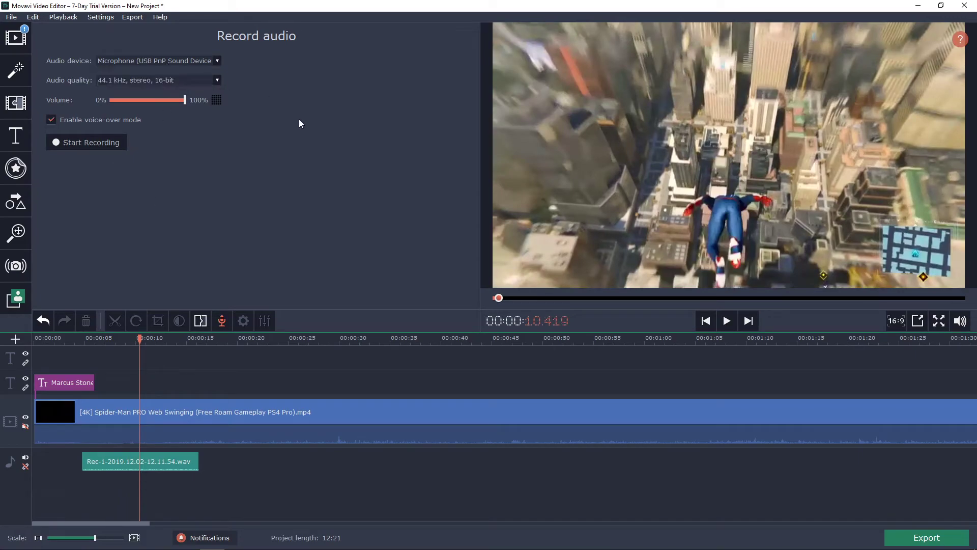